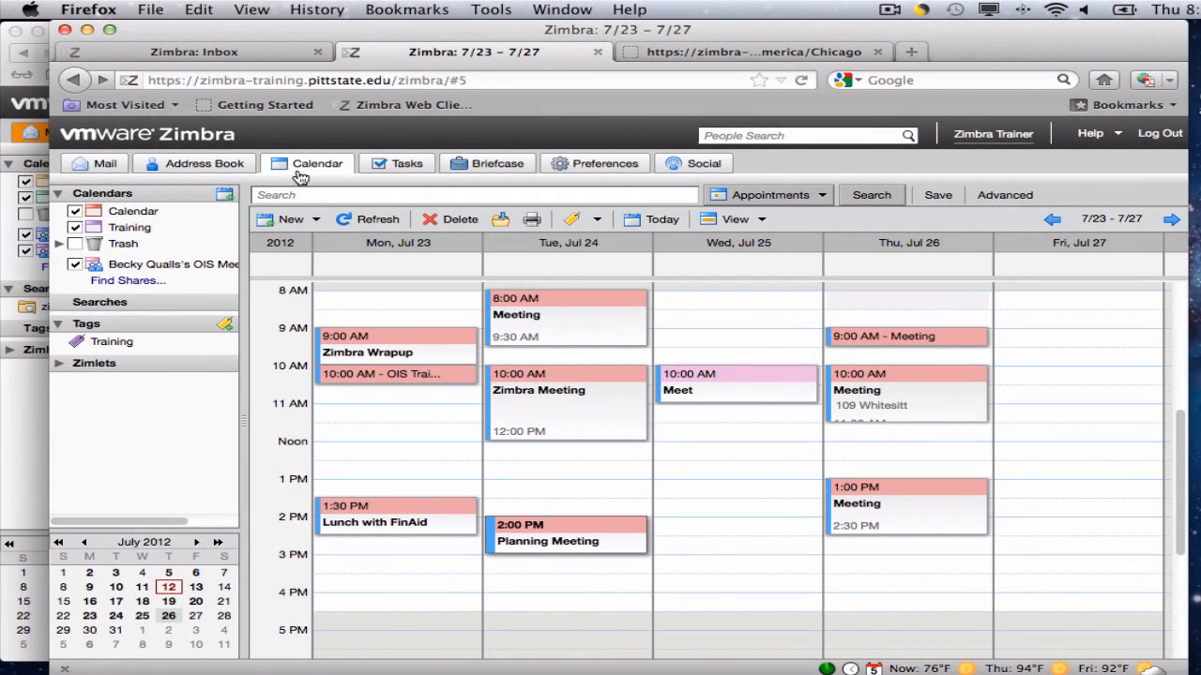
mouse_move(146, 216)
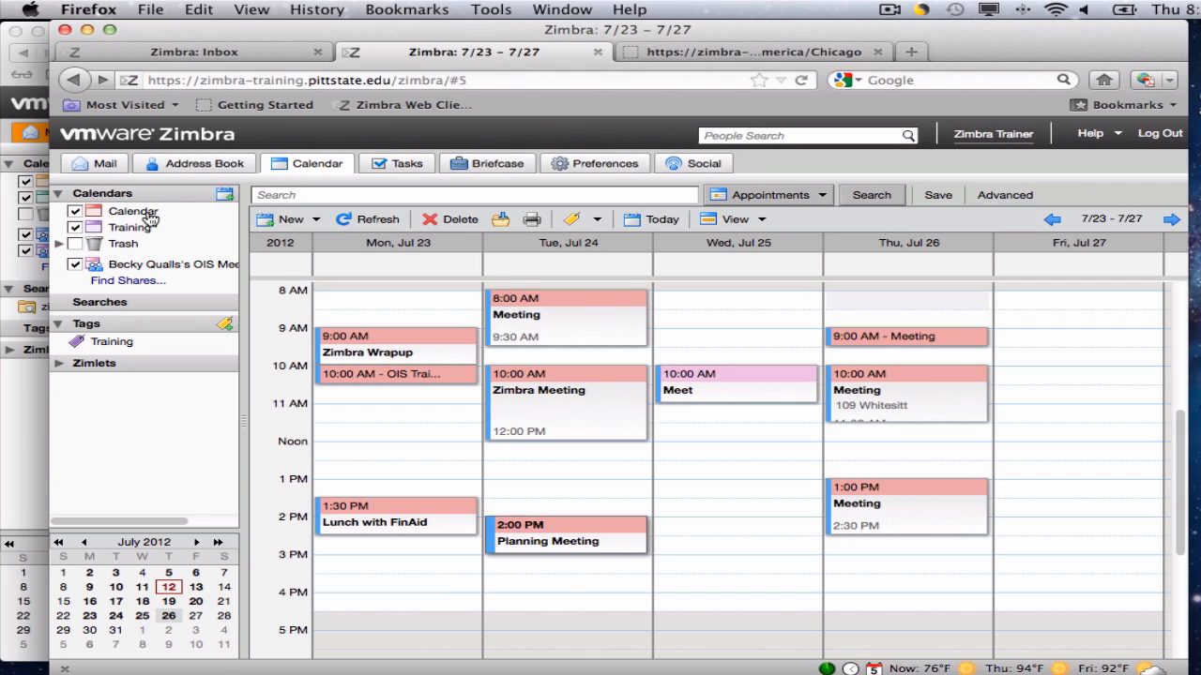
Bring up the context menu for the main Calendar in the Calendars list.
right_click(132, 211)
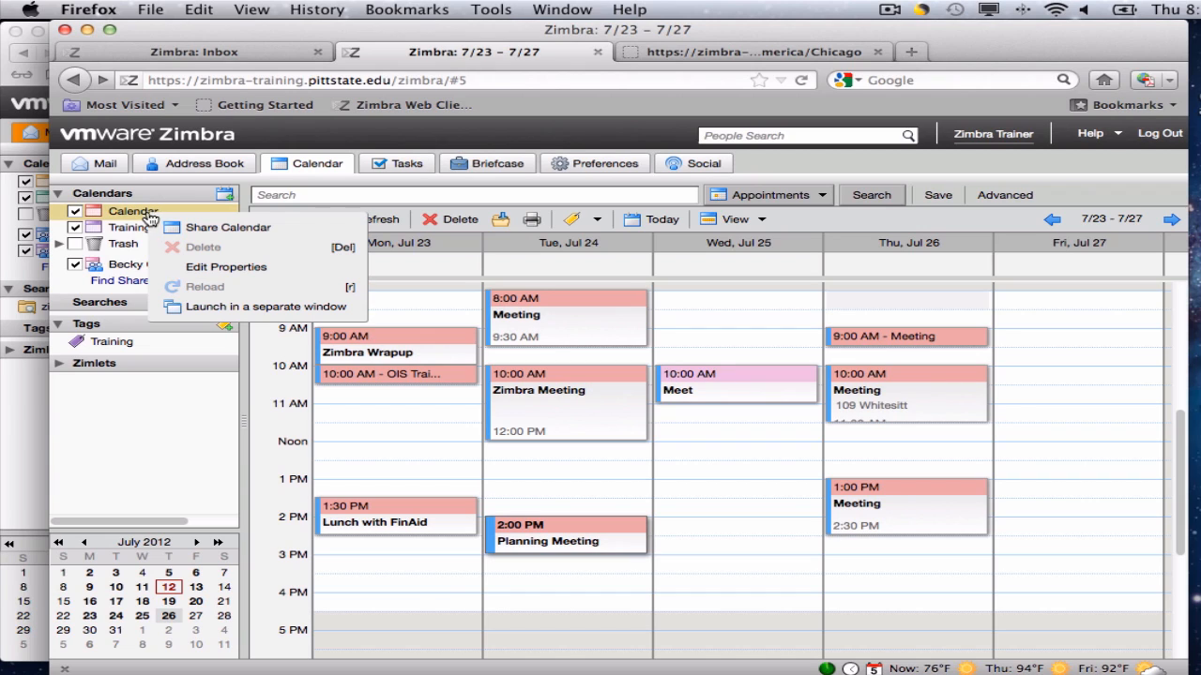
mouse_move(227, 227)
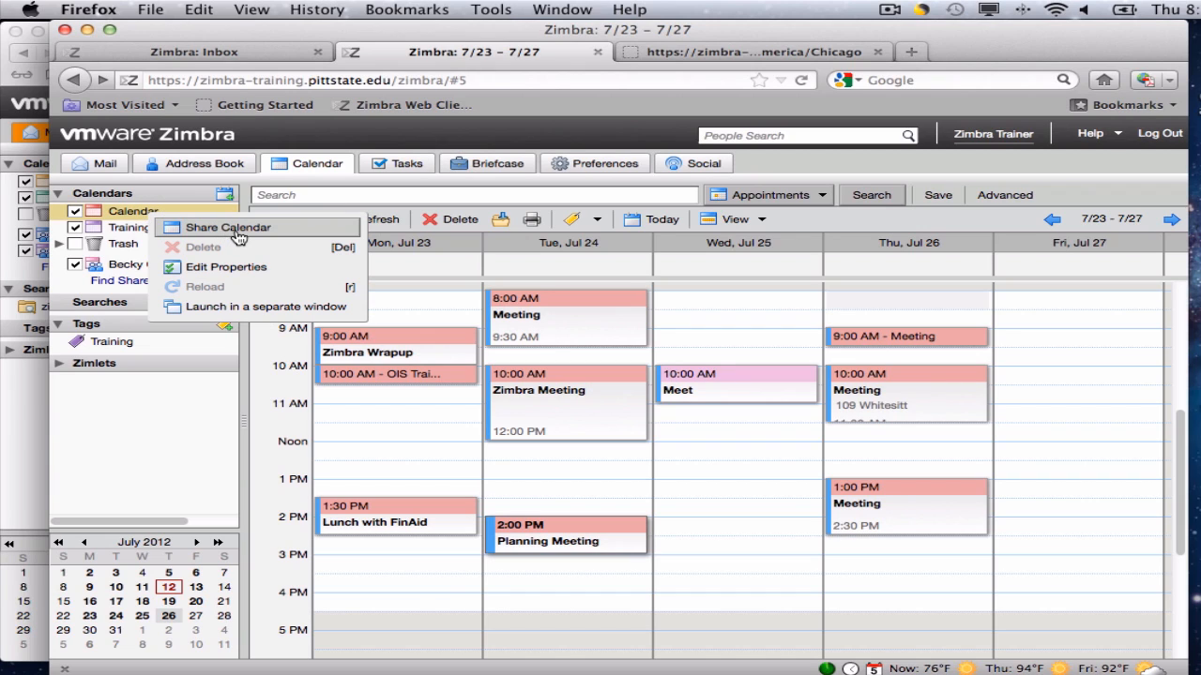
mouse_move(269, 234)
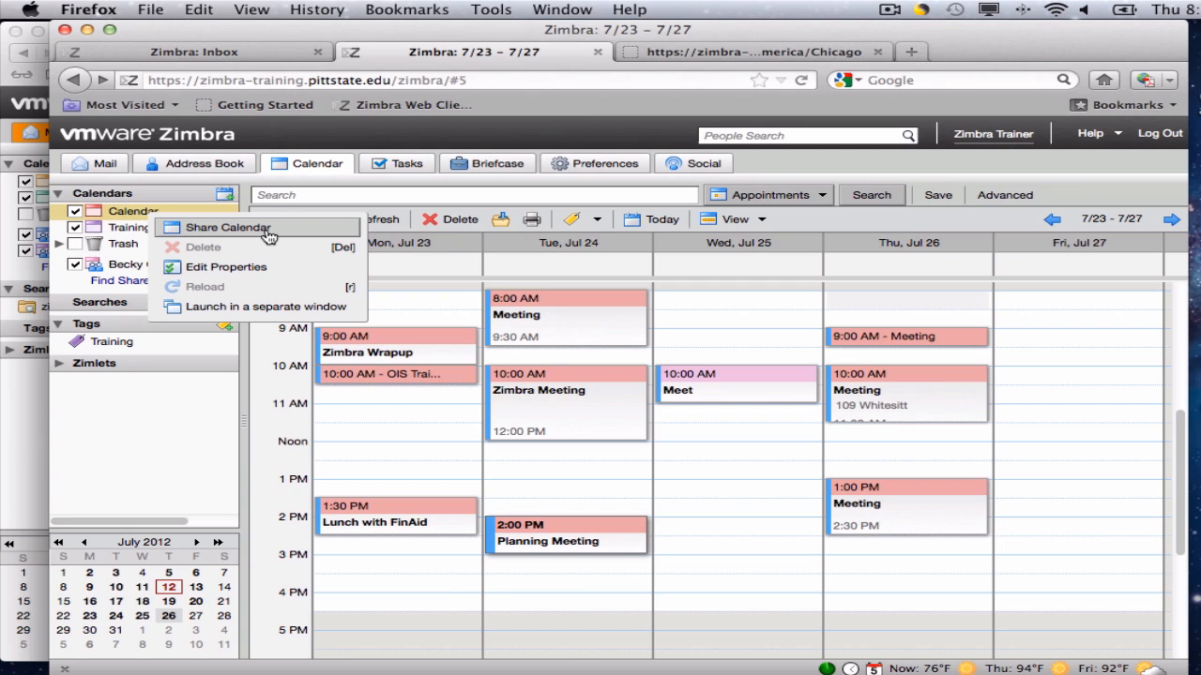
mouse_move(275, 235)
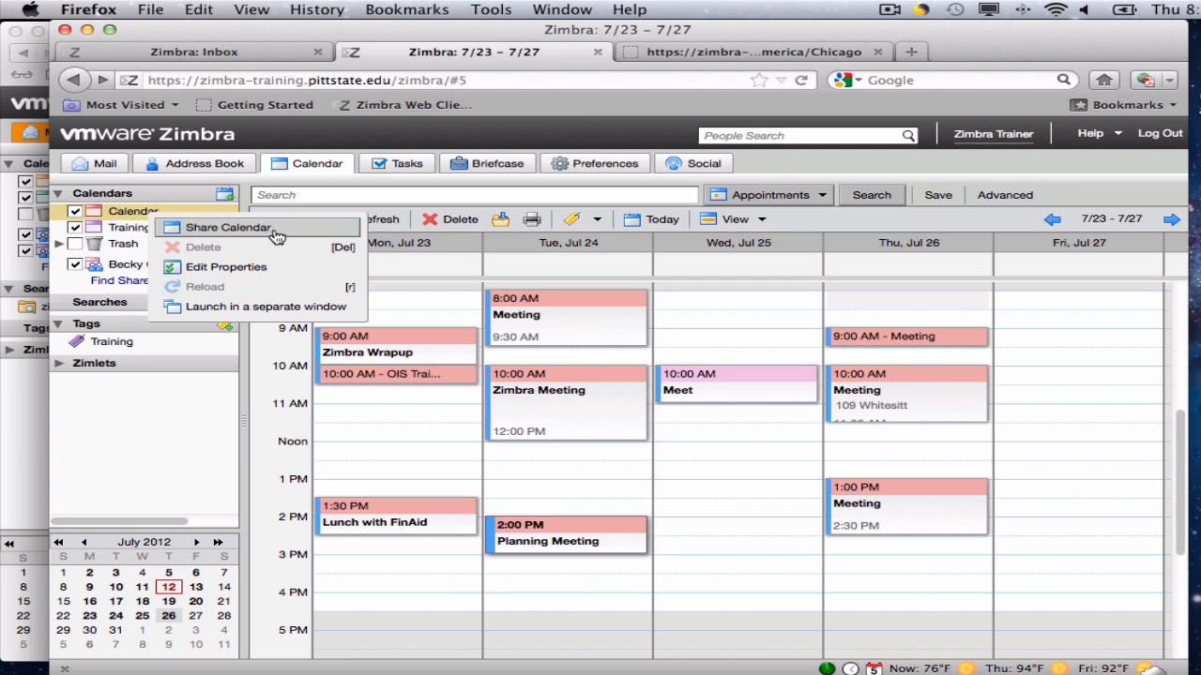
Start sharing the default Calendar and focus the recipient address field.
left_click(227, 227)
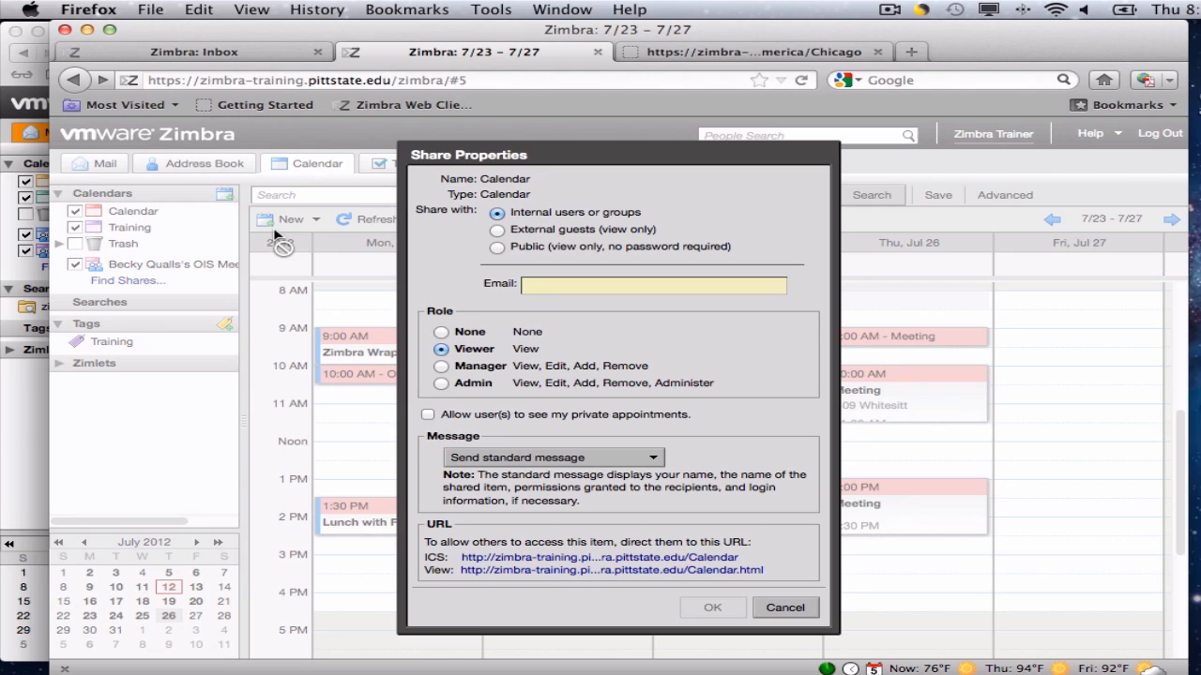
left_click(654, 284)
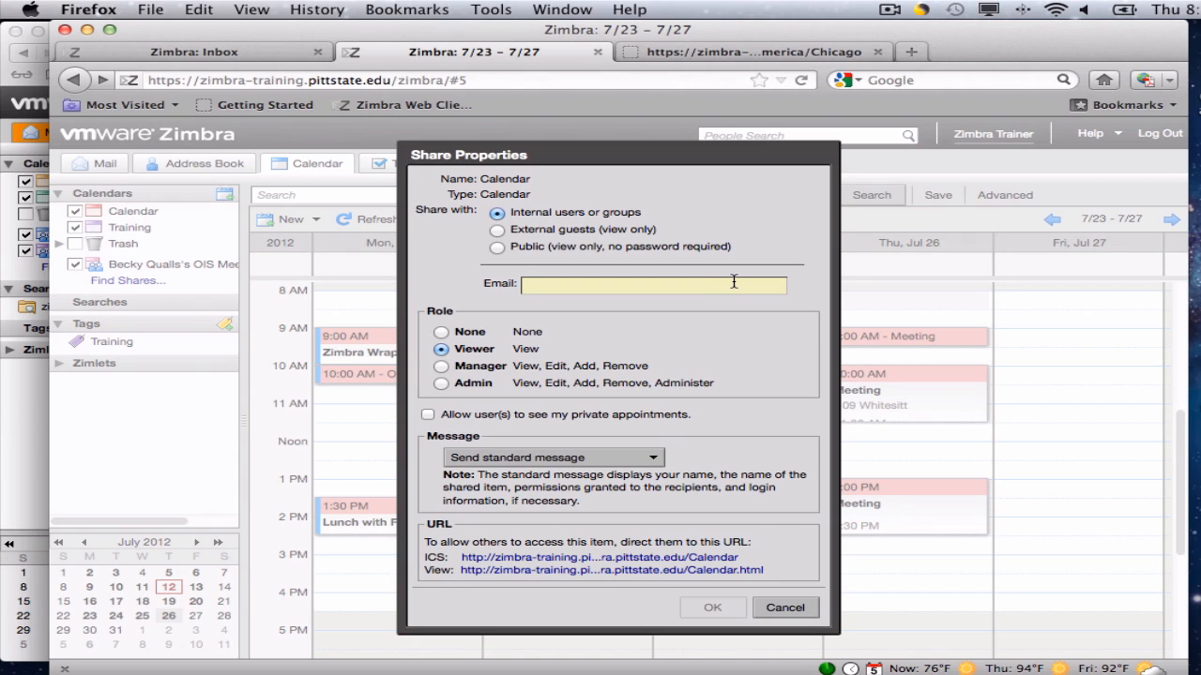
Try the External guests share option, then switch to Public view-only sharing.
left_click(497, 230)
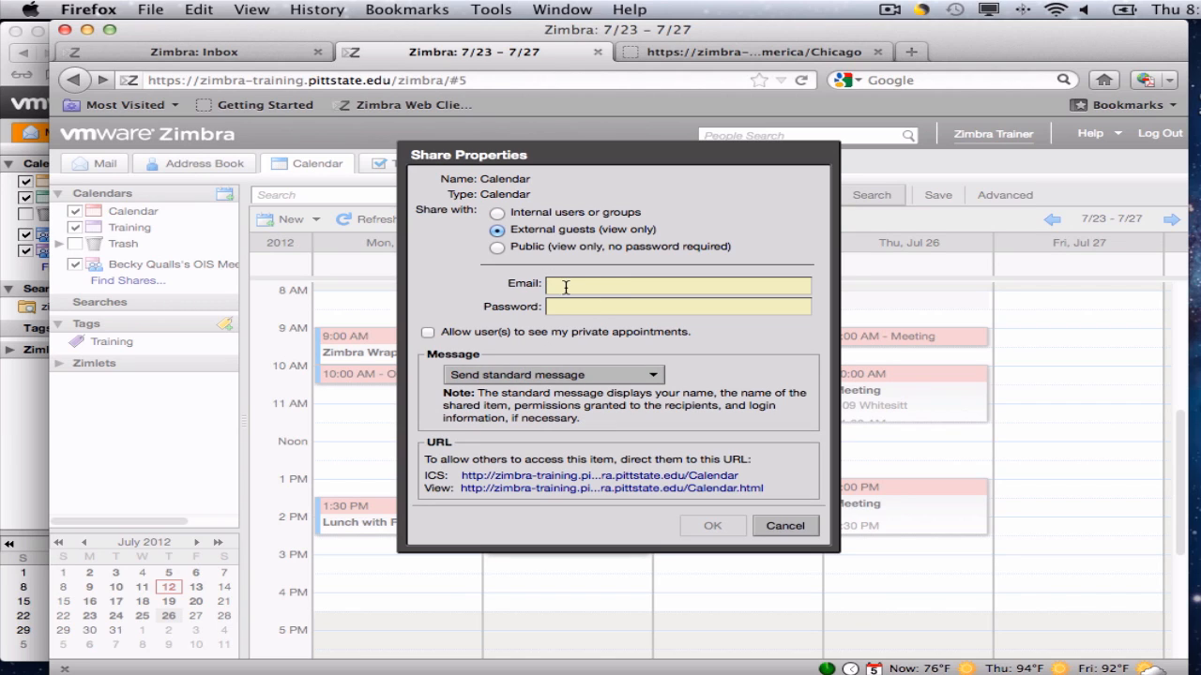
mouse_move(774, 345)
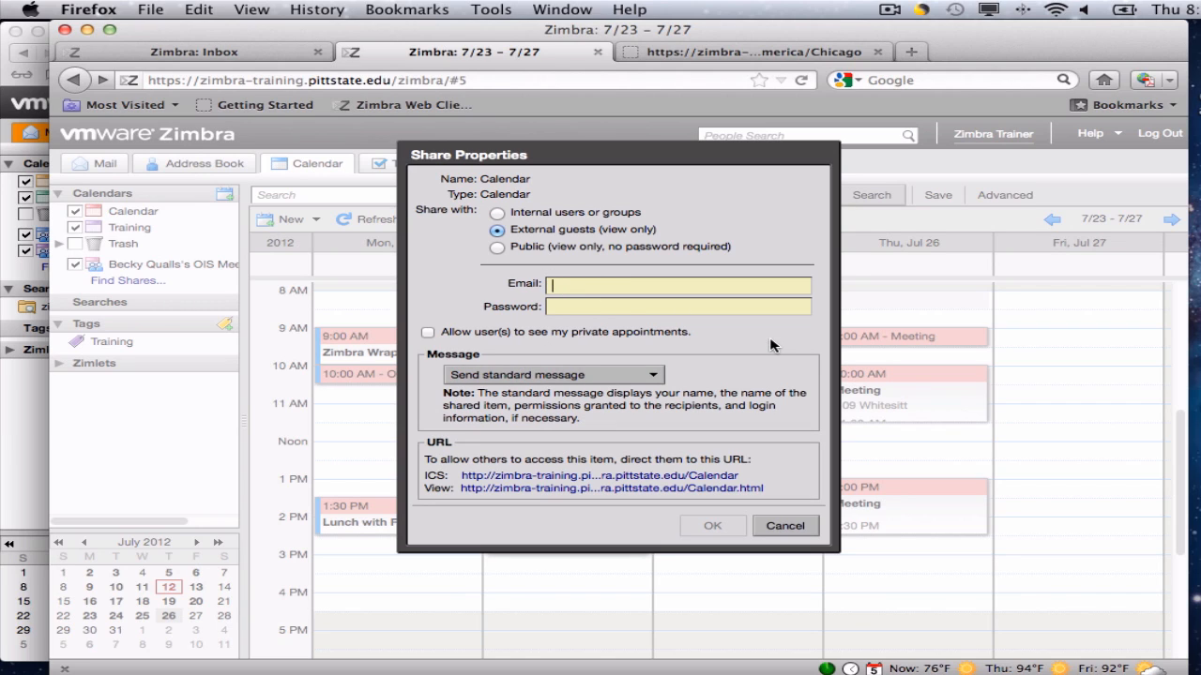
type("be")
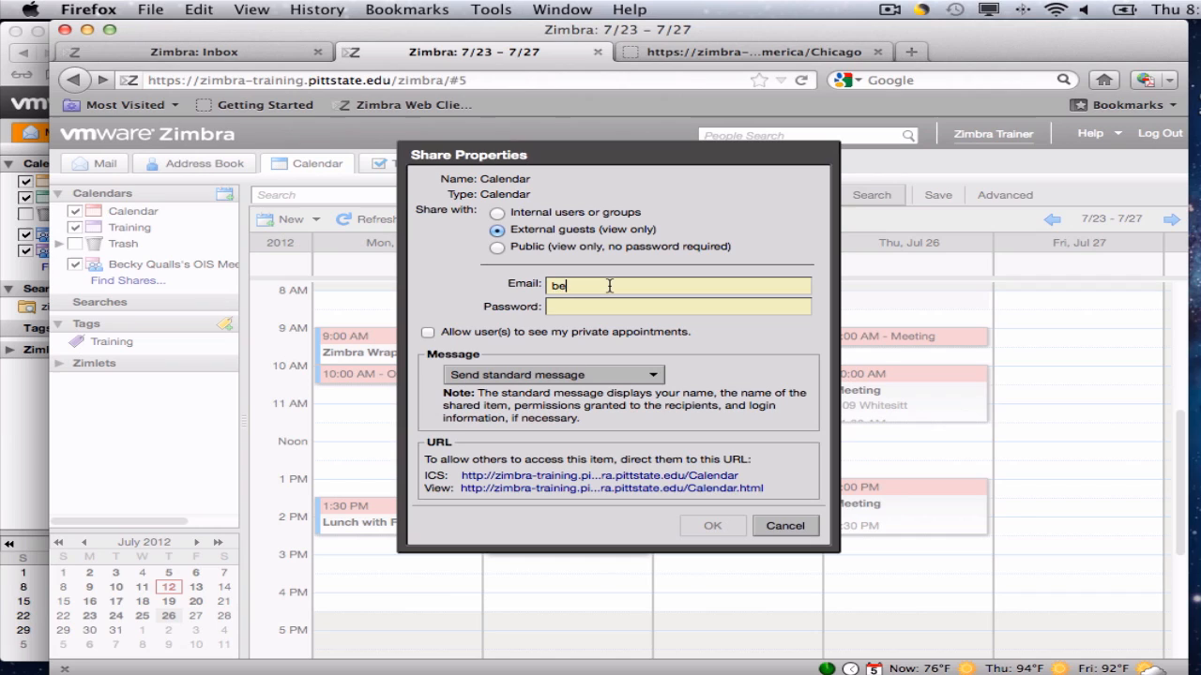
key("Backspace")
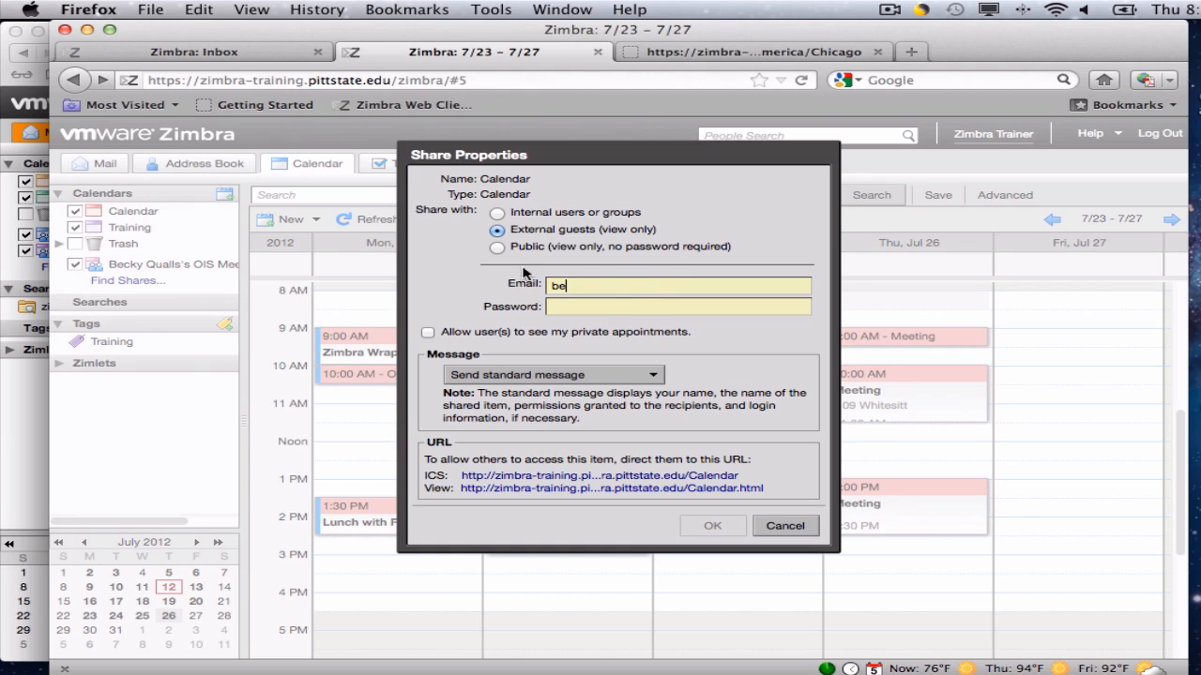
left_click(497, 247)
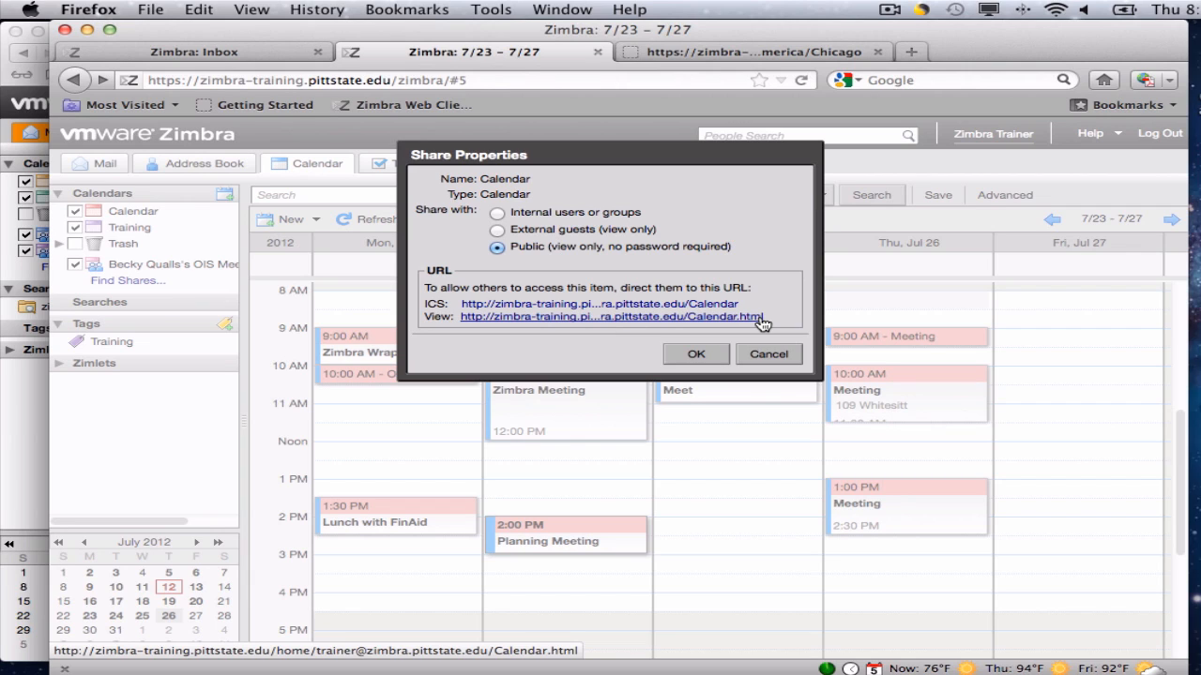
mouse_move(500, 221)
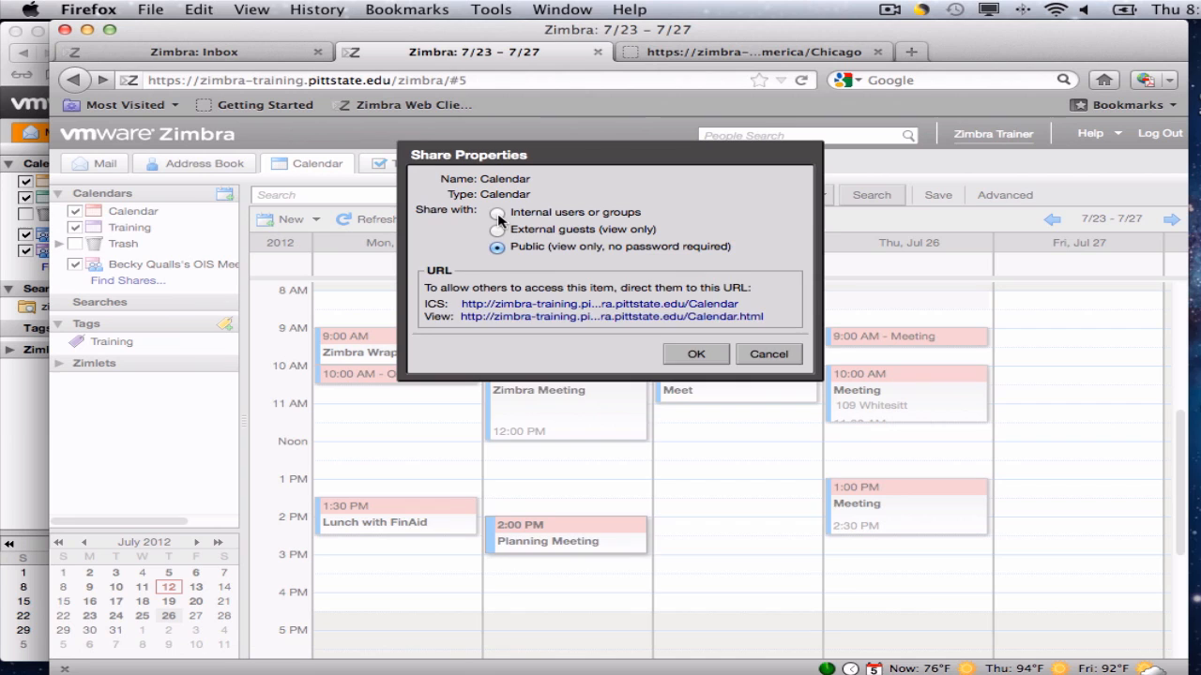
Share with internal users, entering 'Beck' and picking the colleague's zimbra.pittstate.edu address.
left_click(497, 212)
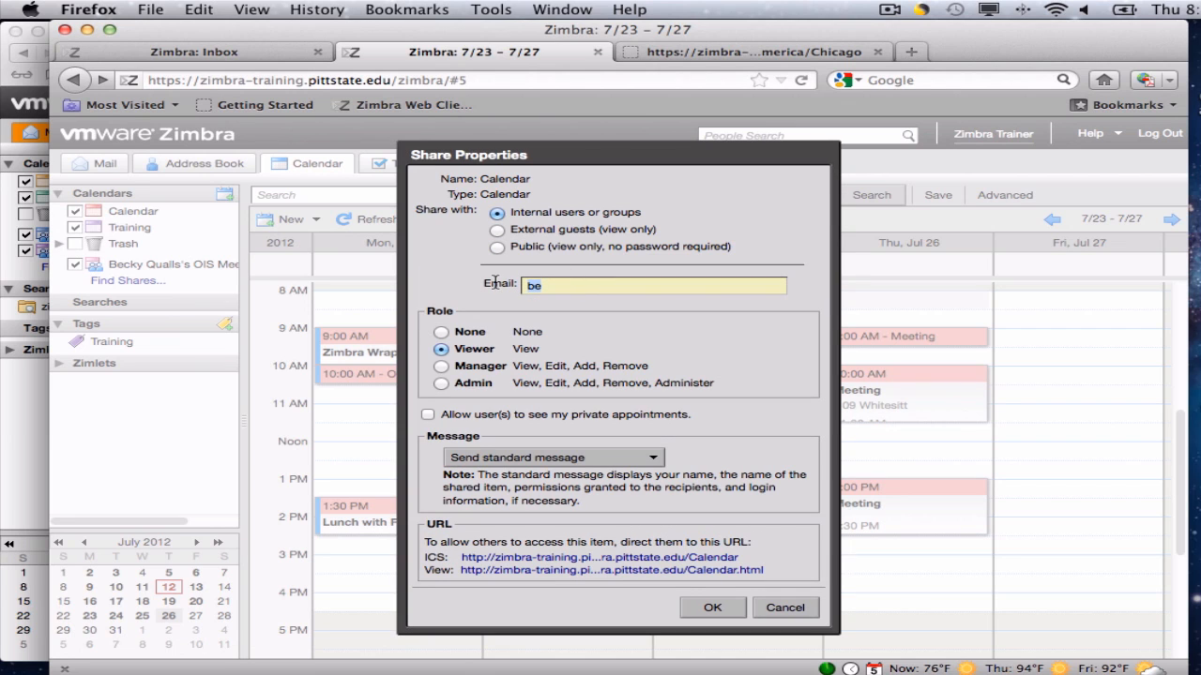
type("Beck")
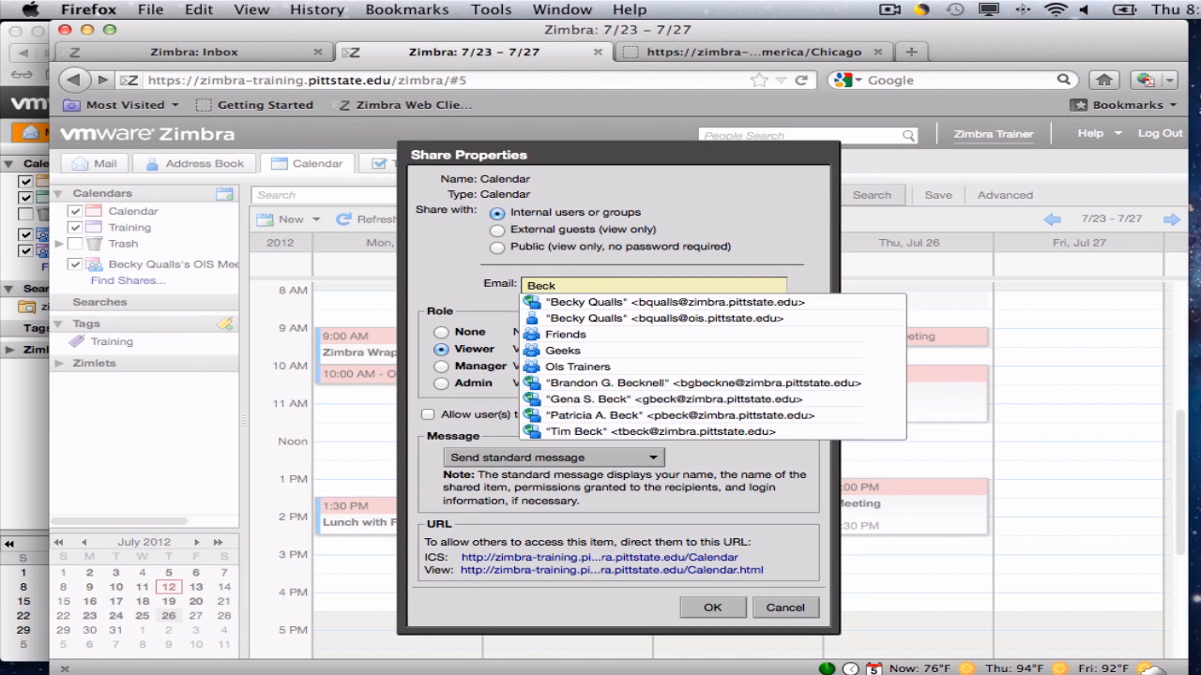
left_click(653, 301)
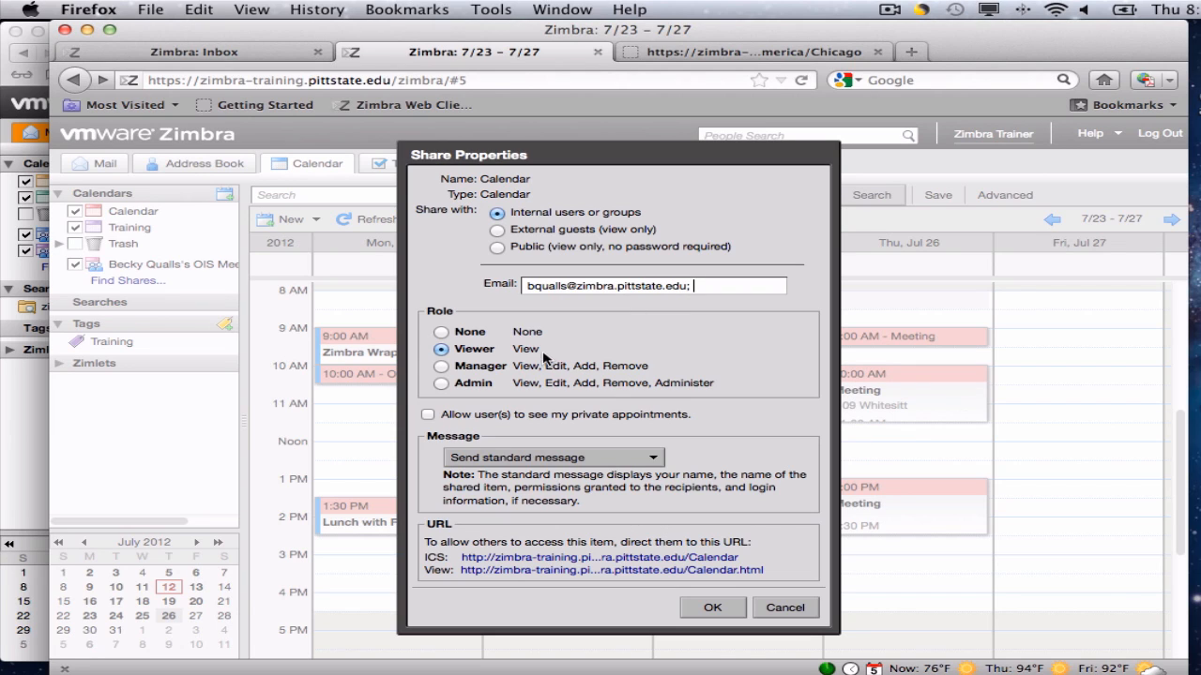
mouse_move(481, 356)
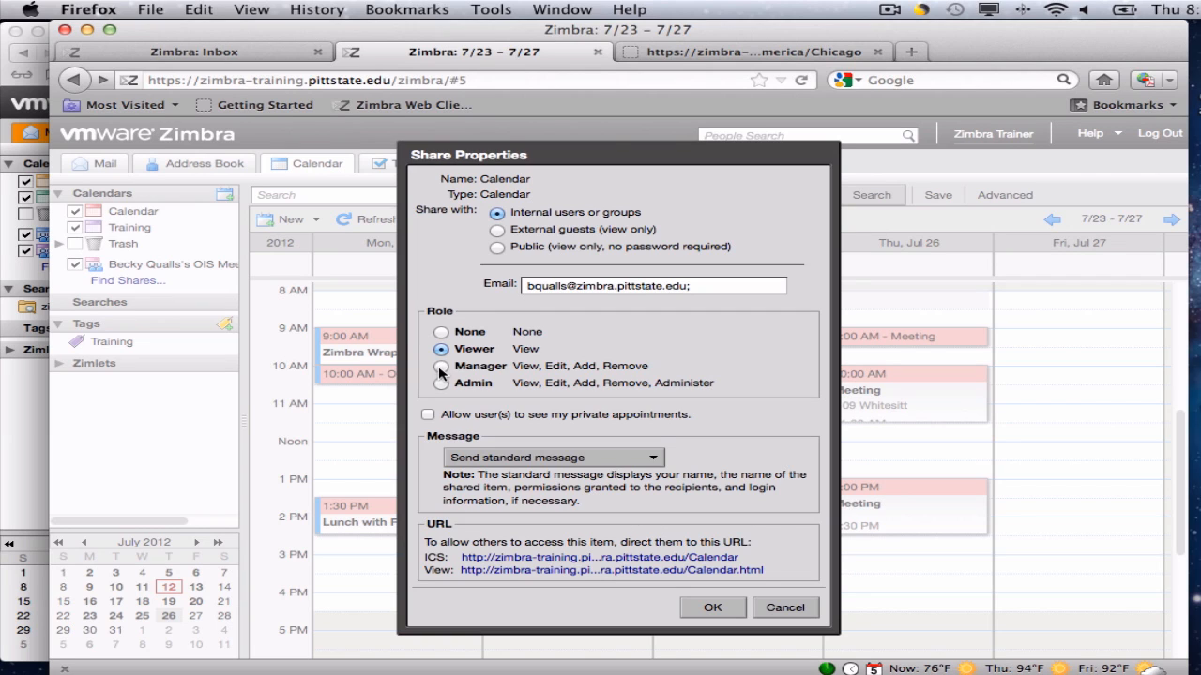
Grant the colleague the Manager role, keep the standard share message, and confirm.
left_click(441, 366)
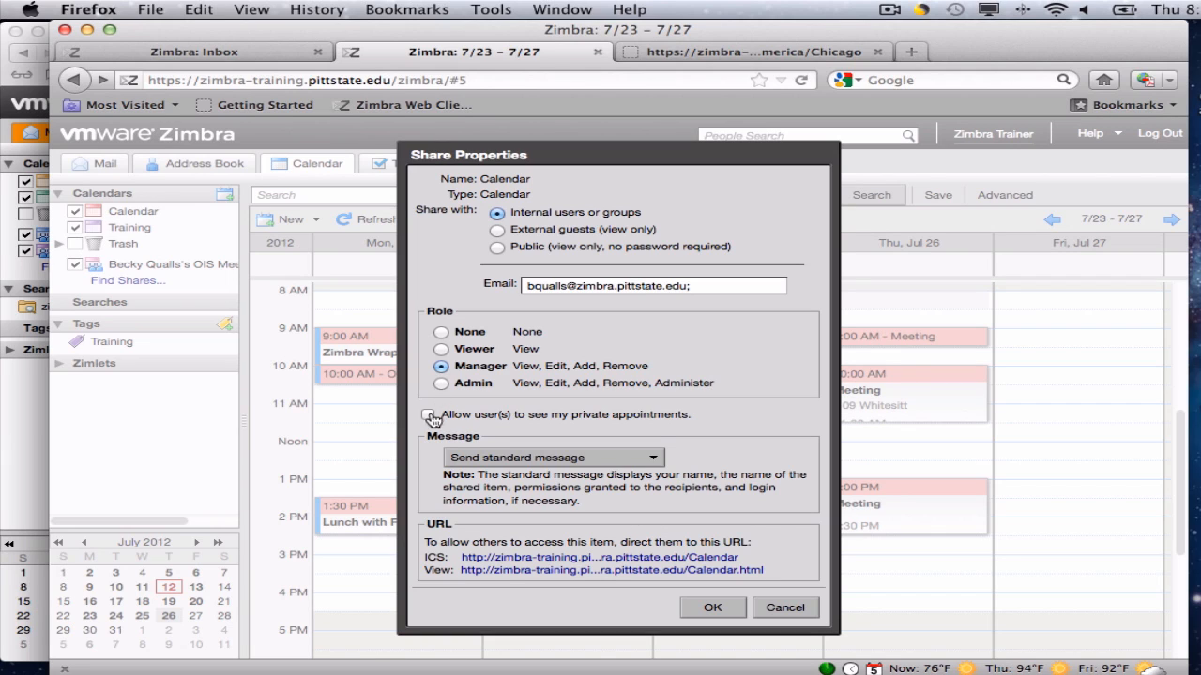
mouse_move(428, 420)
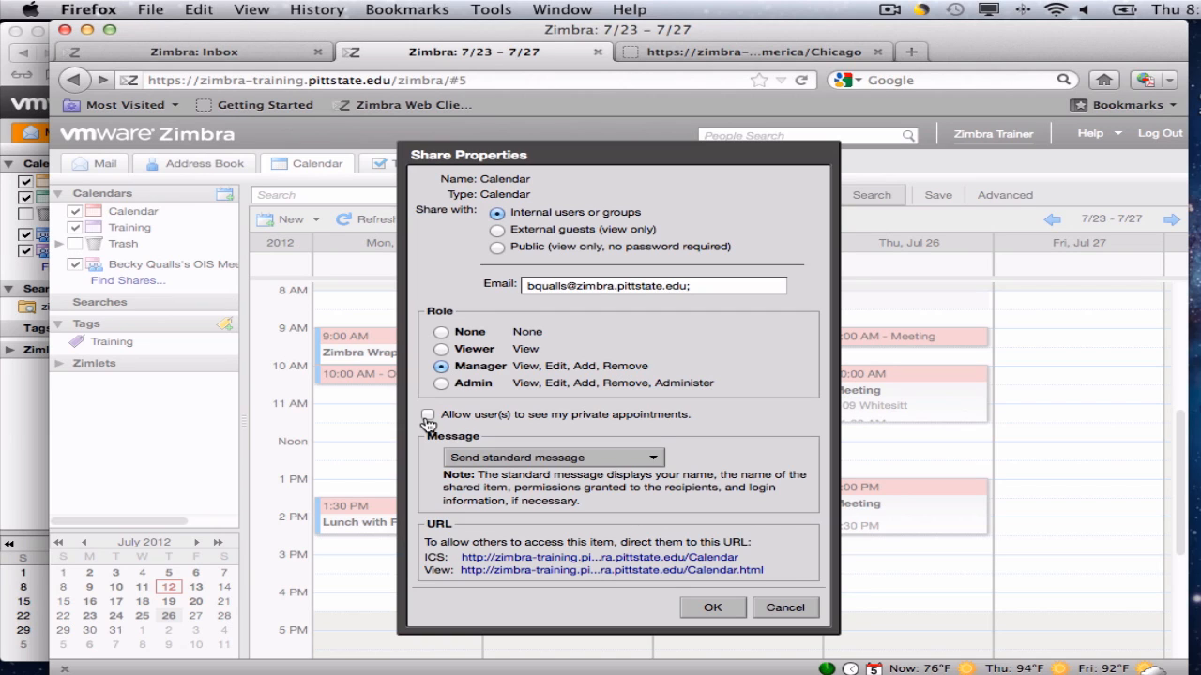
mouse_move(448, 429)
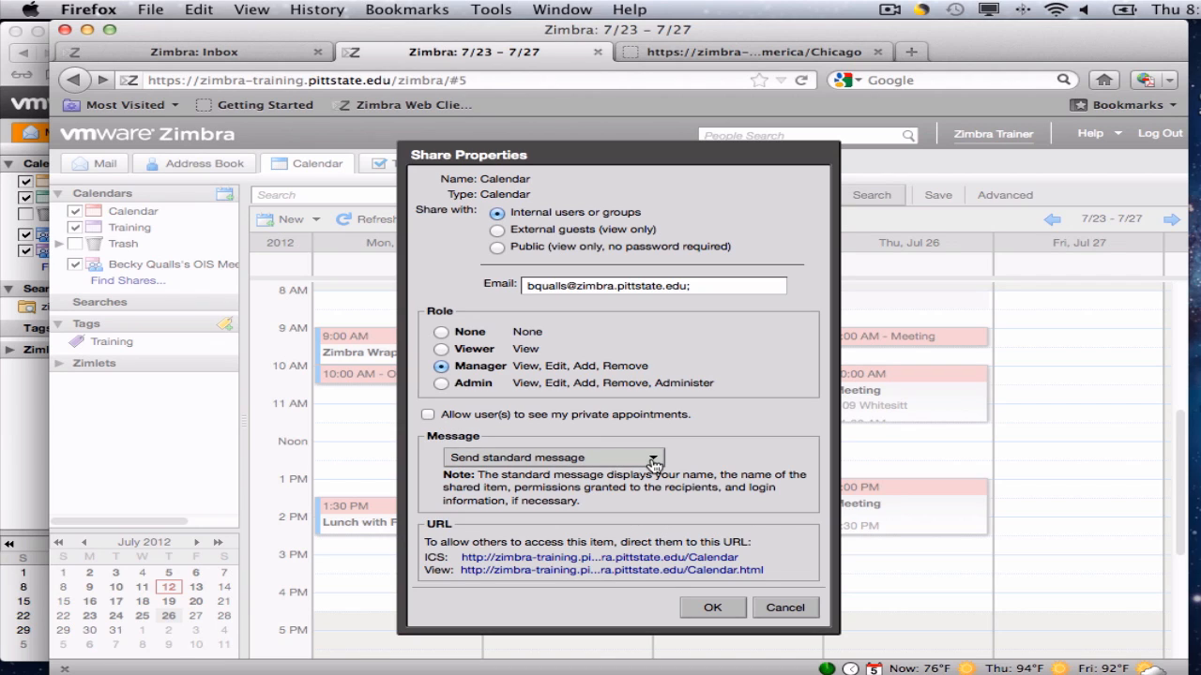
left_click(654, 457)
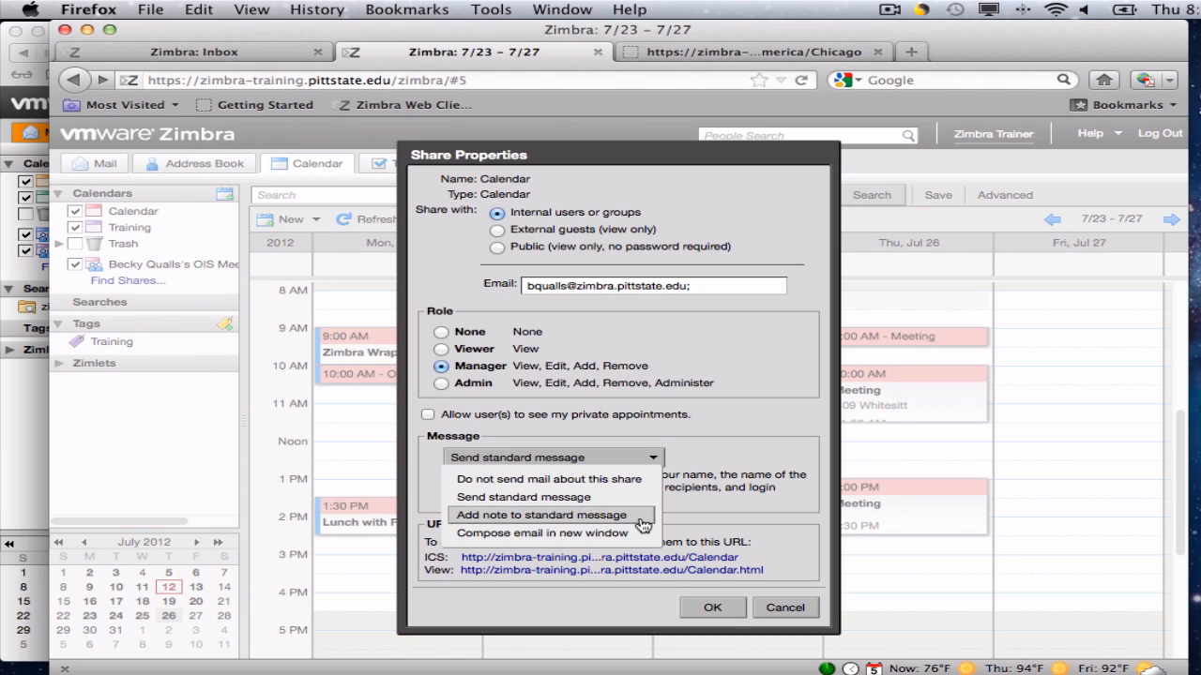
mouse_move(661, 492)
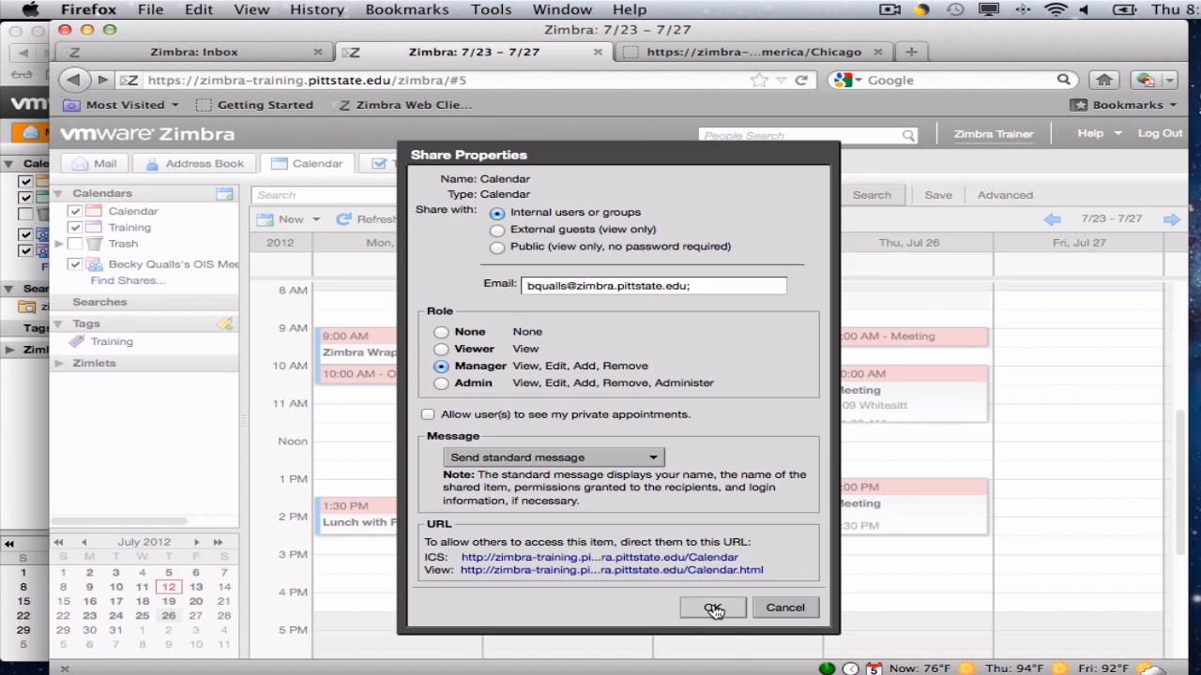
left_click(712, 608)
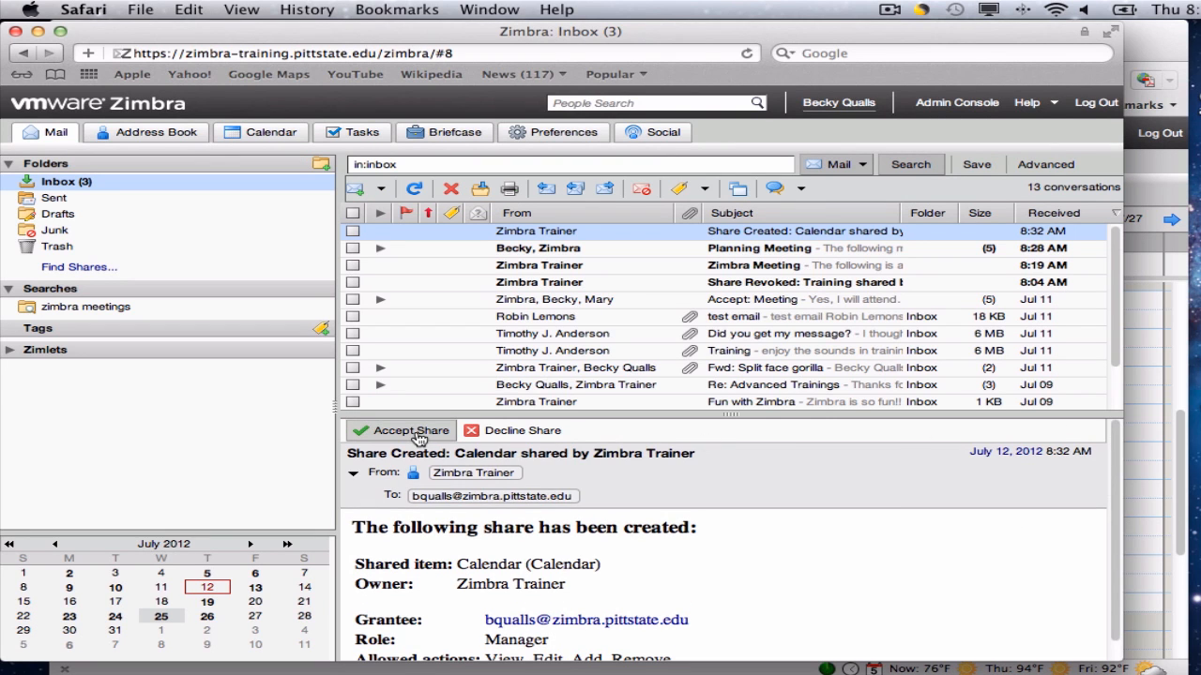
Accept the shared Calendar from the recipient's inbox, then return to the Calendar view.
left_click(400, 430)
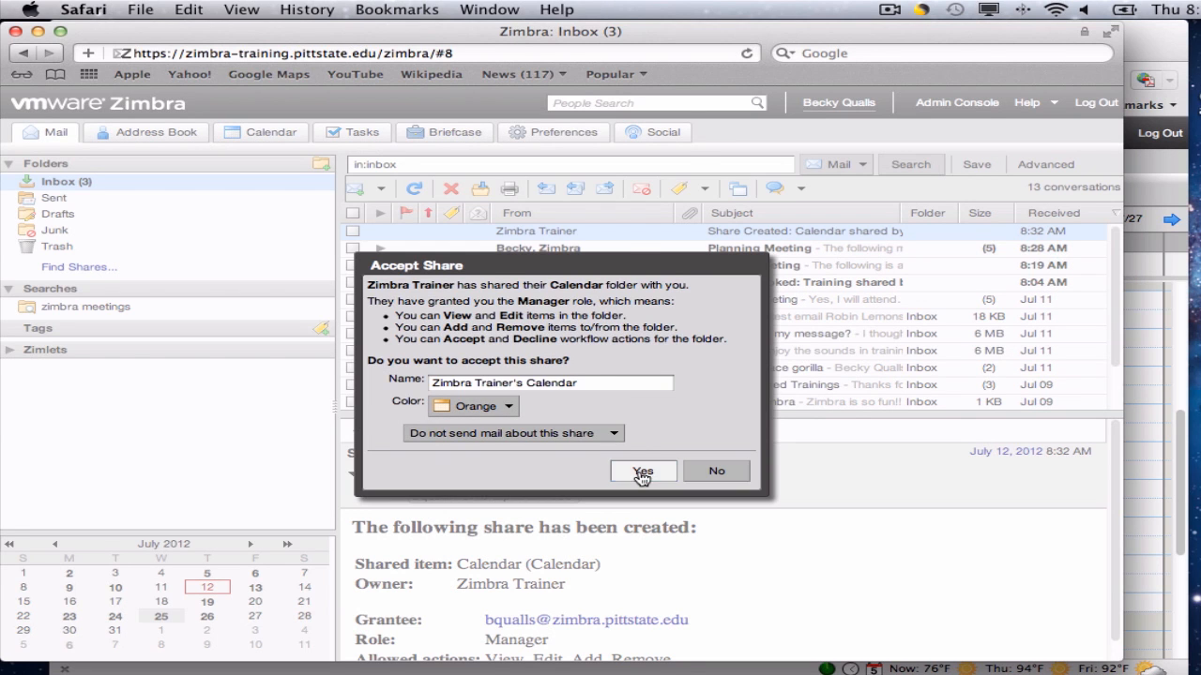
left_click(641, 471)
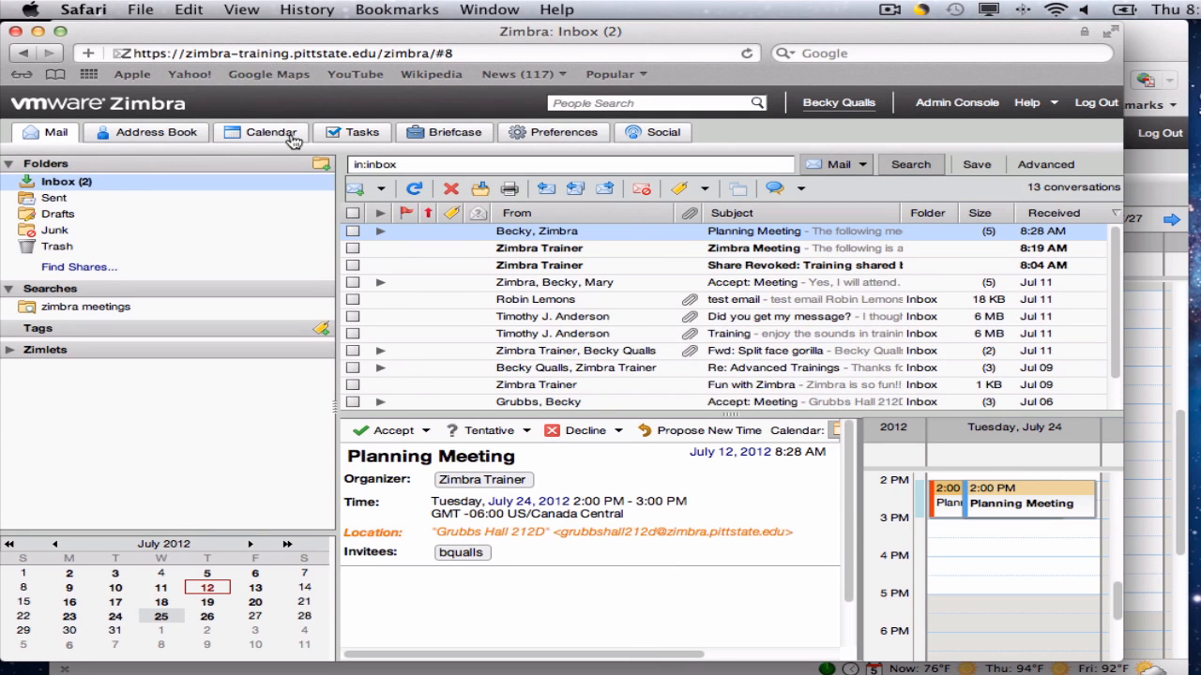
left_click(270, 132)
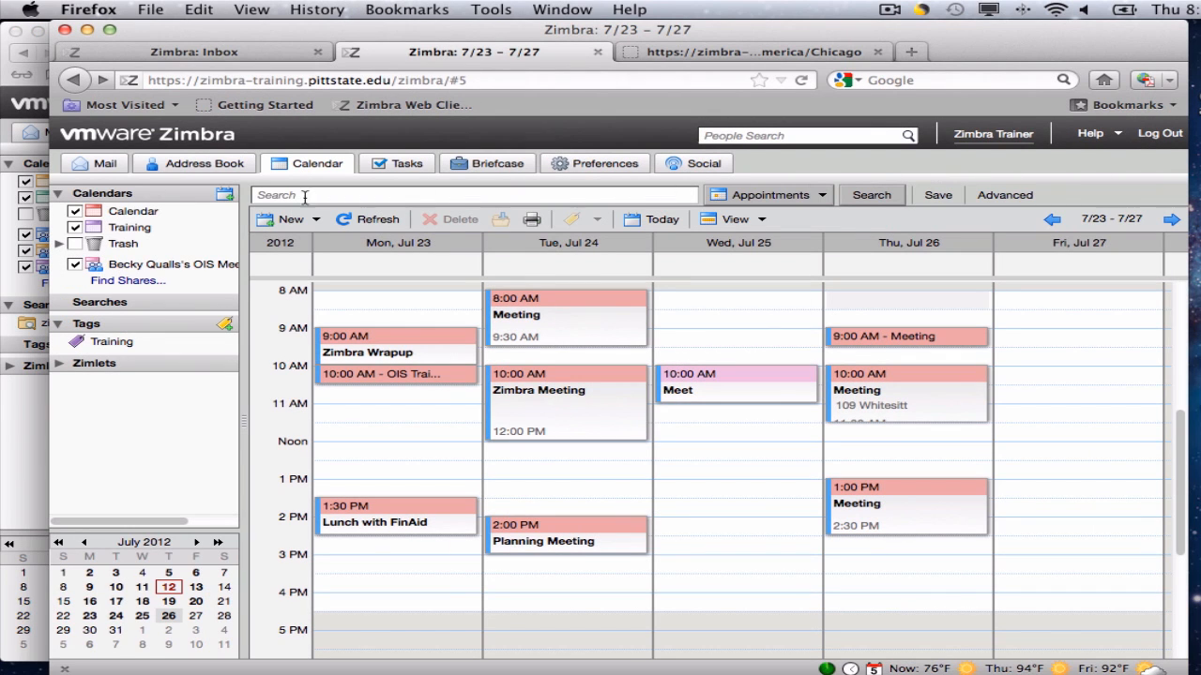
mouse_move(132, 219)
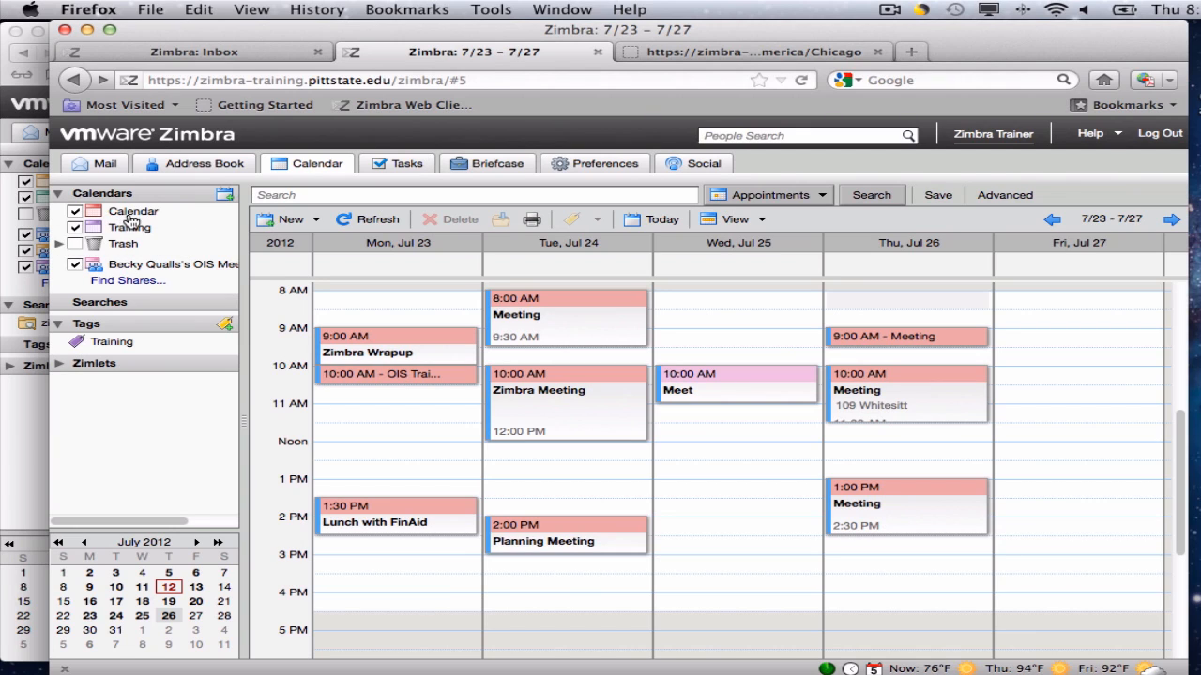
Open Edit Properties for the default Calendar from its context menu.
right_click(132, 211)
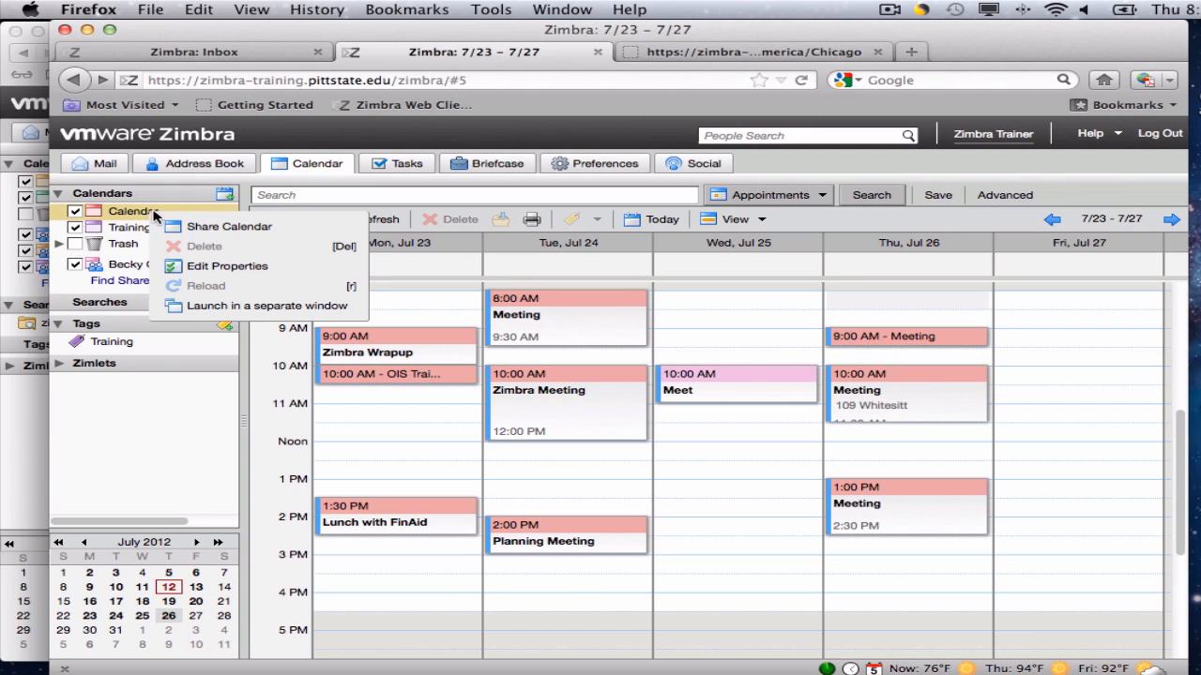
mouse_move(250, 266)
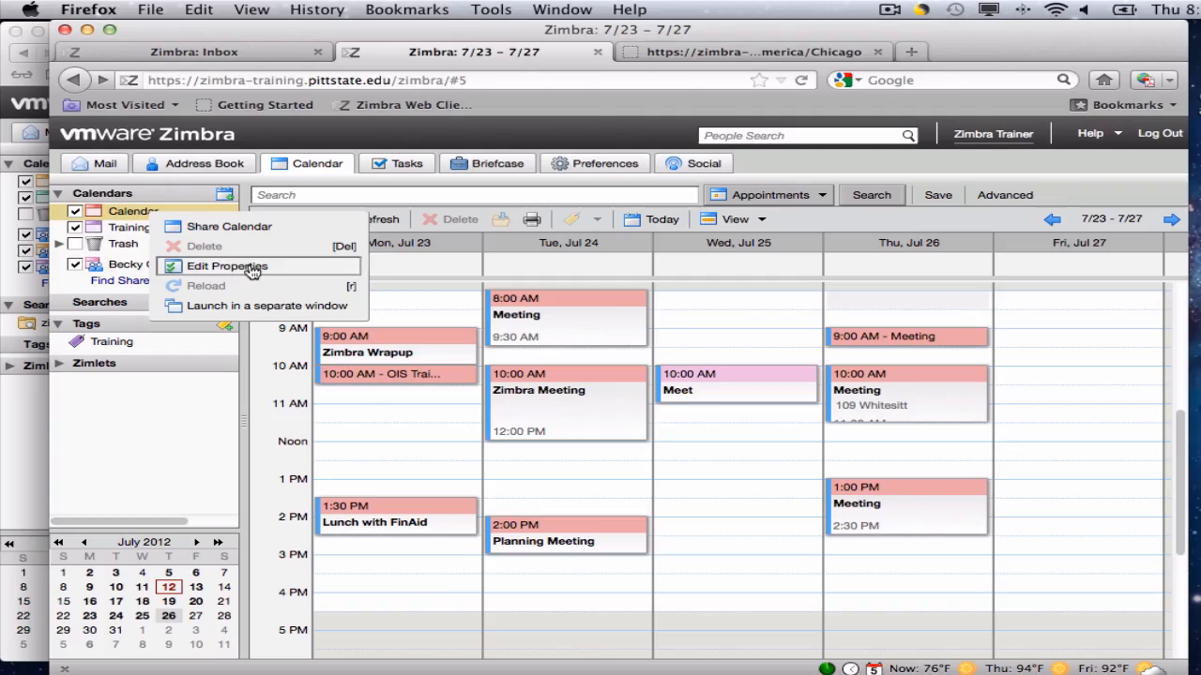
left_click(226, 266)
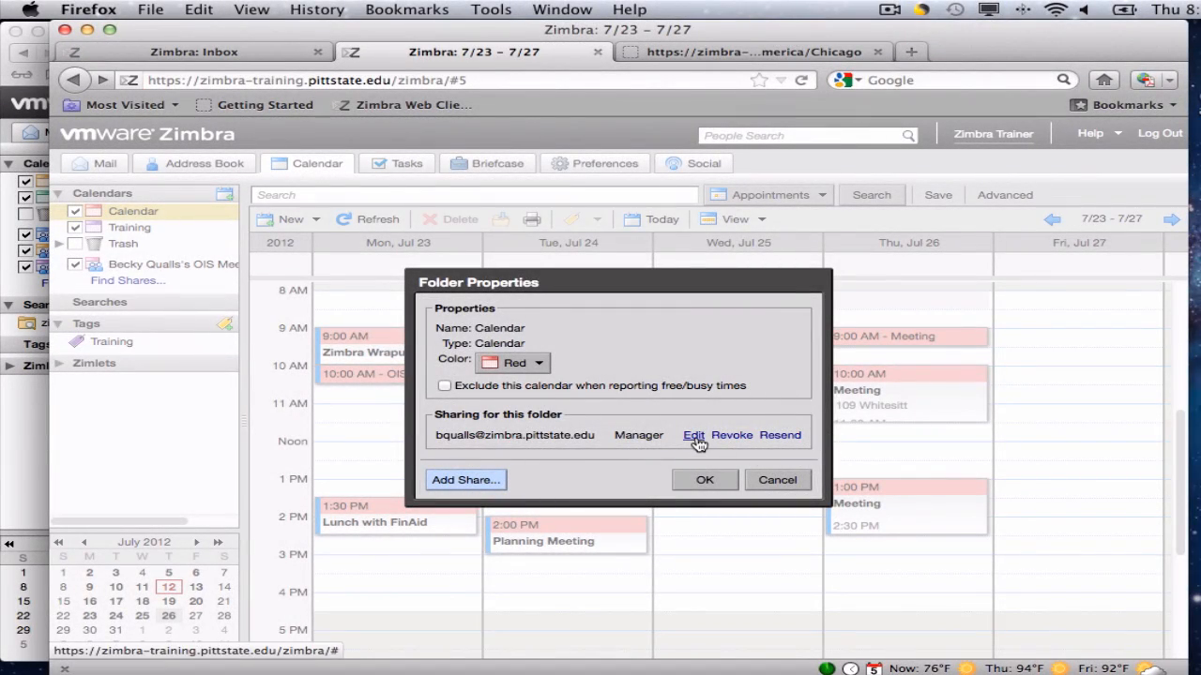
Choose Revoke for the colleague's Manager share under Sharing for this folder.
left_click(693, 435)
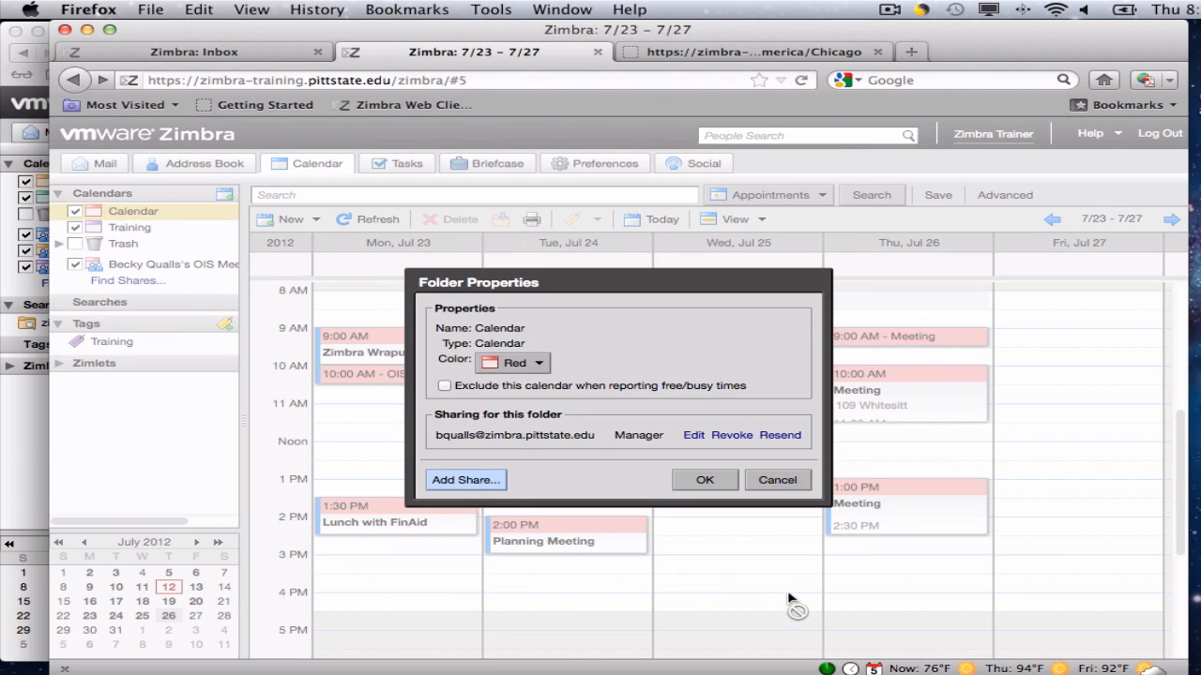
mouse_move(731, 435)
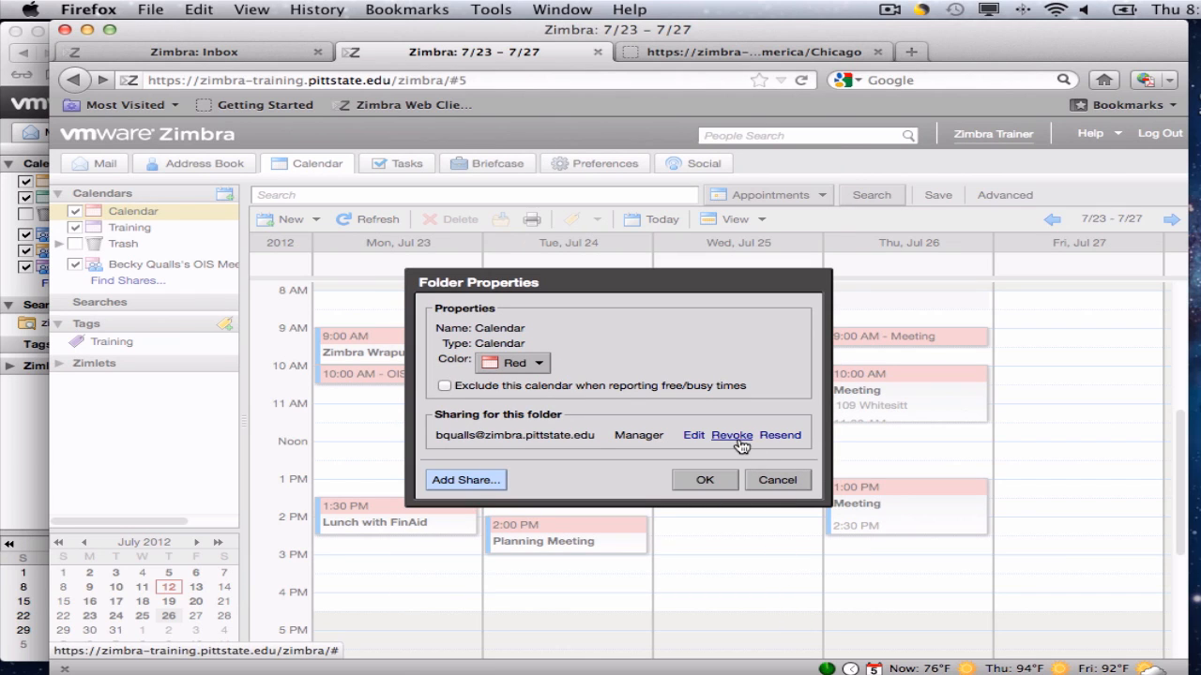
left_click(732, 435)
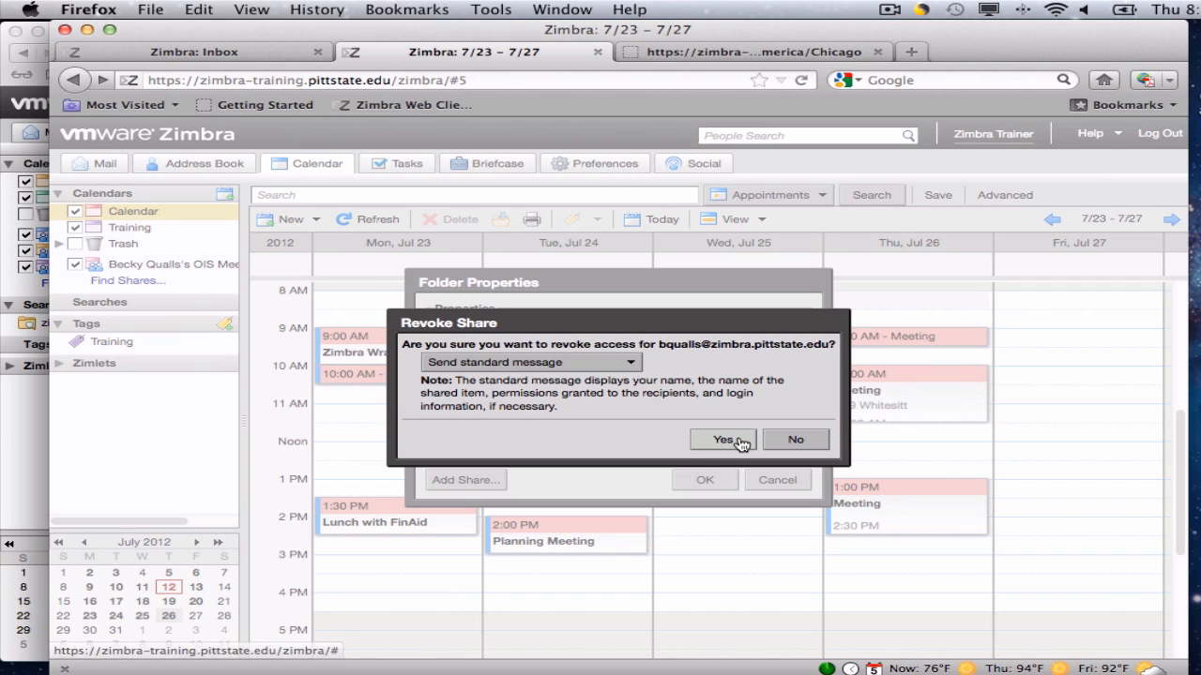
mouse_move(591, 358)
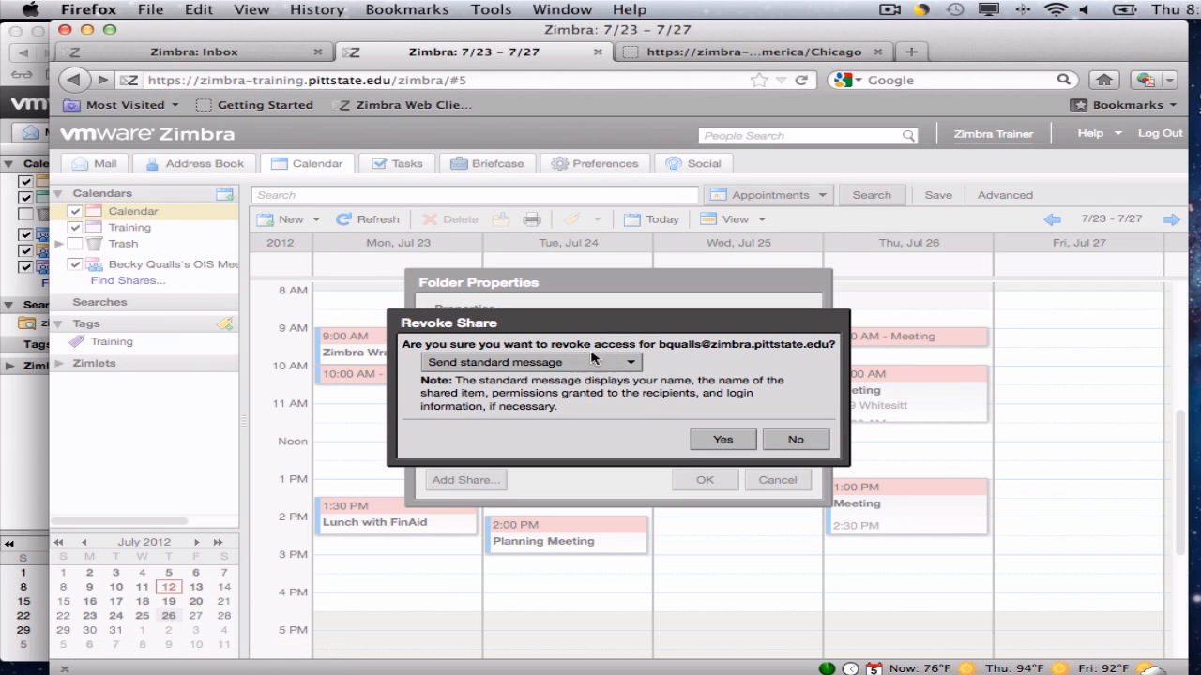